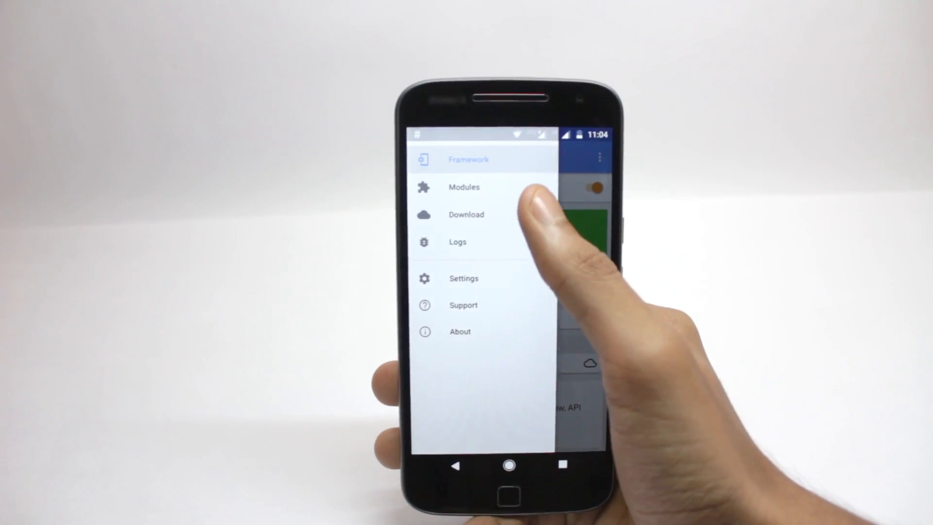
# Step: Leave Xposed Installer and return to the phone's installed-apps drawer
pyautogui.click(463, 187)
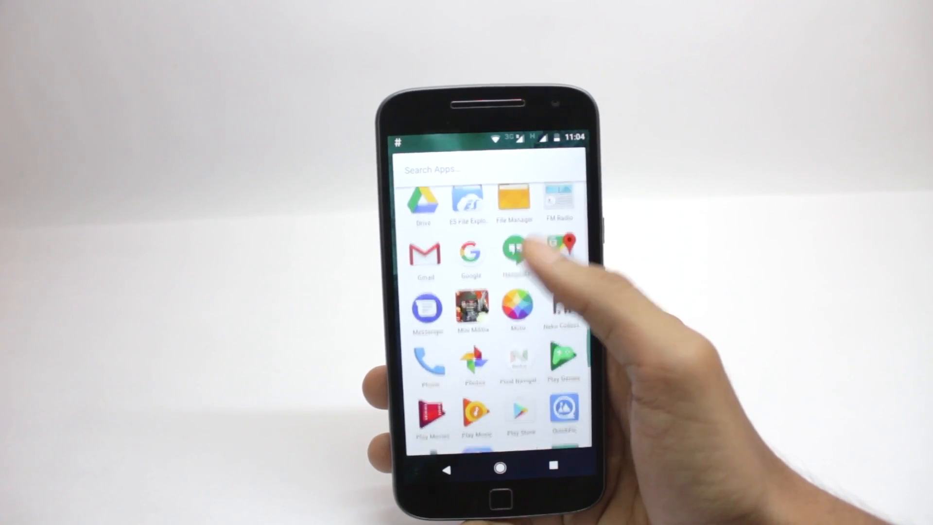
# Step: Scroll the app drawer and launch ES File Explorer
pyautogui.click(516, 256)
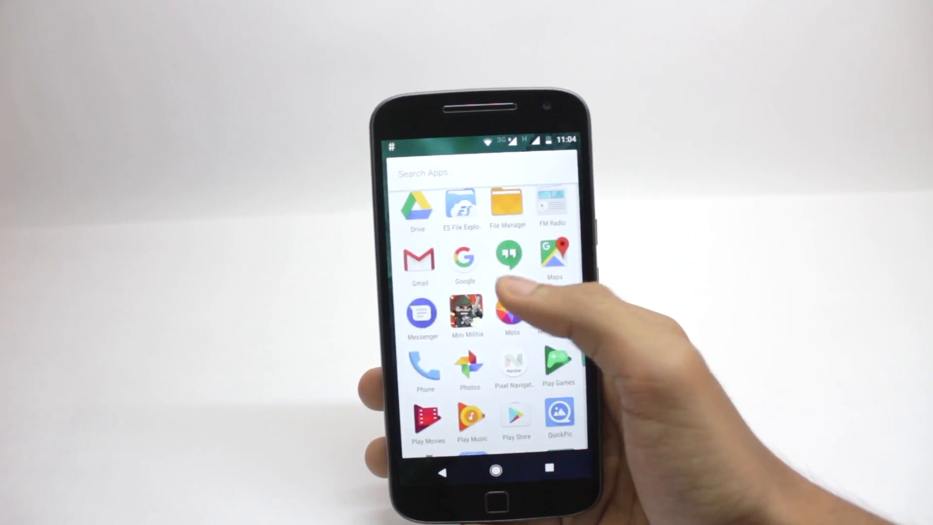
pyautogui.scroll(-3)
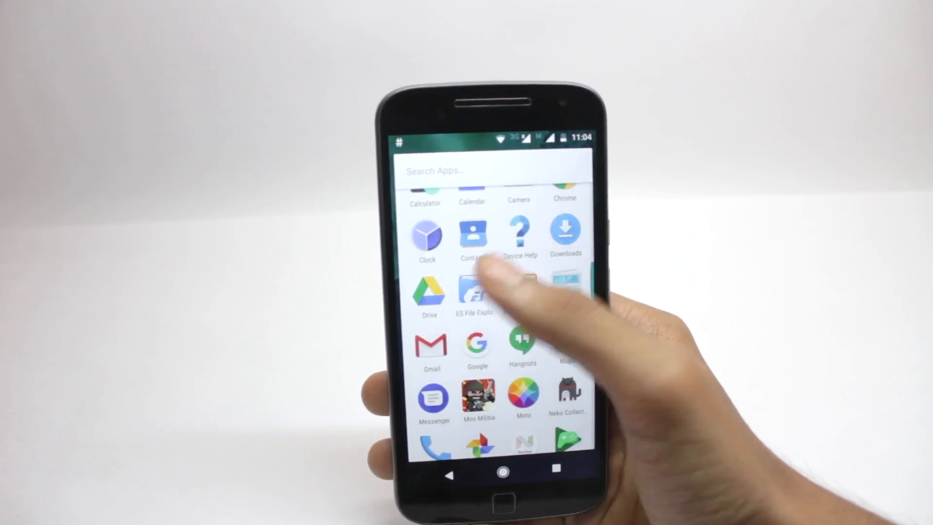
pyautogui.click(472, 292)
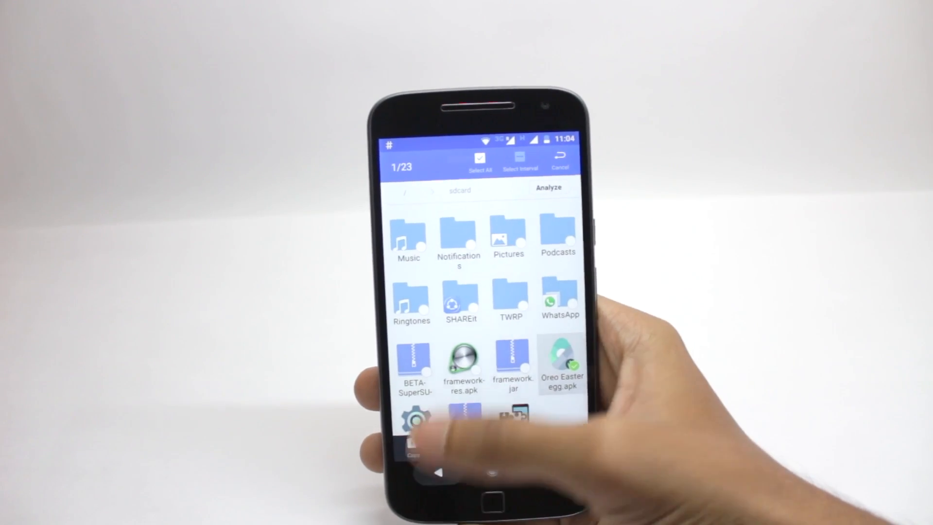
# Step: Install the Eggster package from Oreo Easter egg.apk in sdcard
pyautogui.click(561, 362)
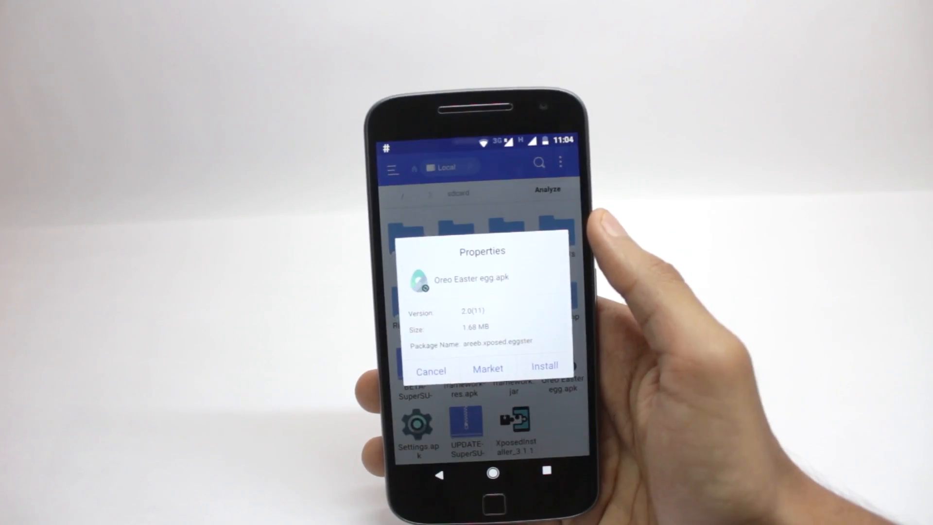
pyautogui.click(544, 368)
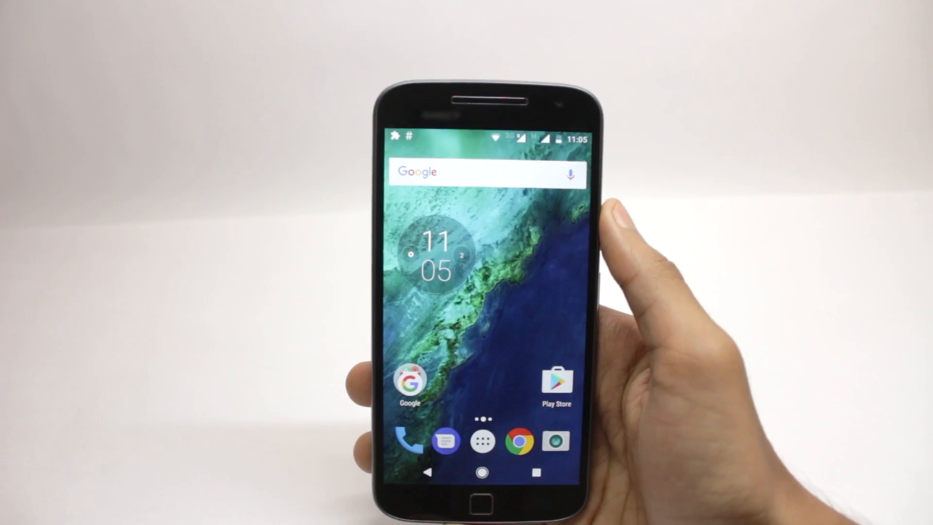
# Step: Enable the Eggster module in Xposed Installer's Modules list
pyautogui.click(483, 440)
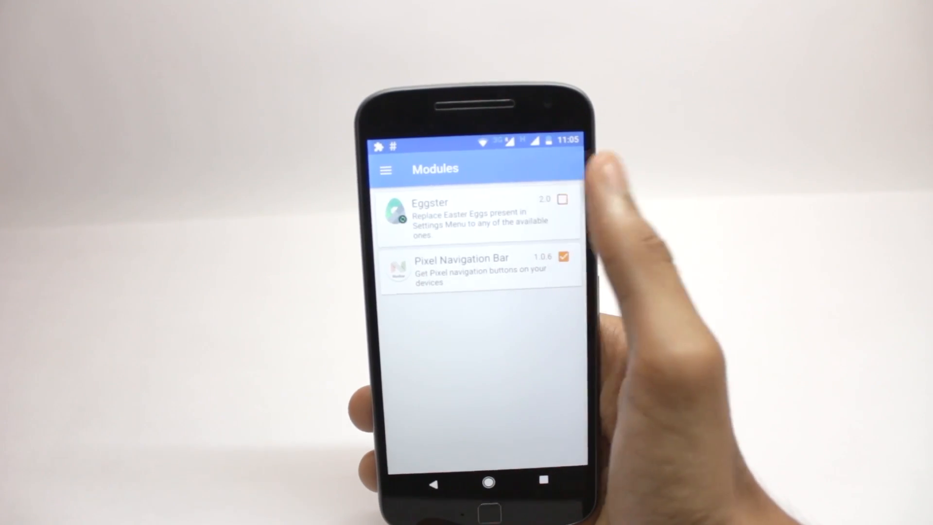
pyautogui.click(562, 198)
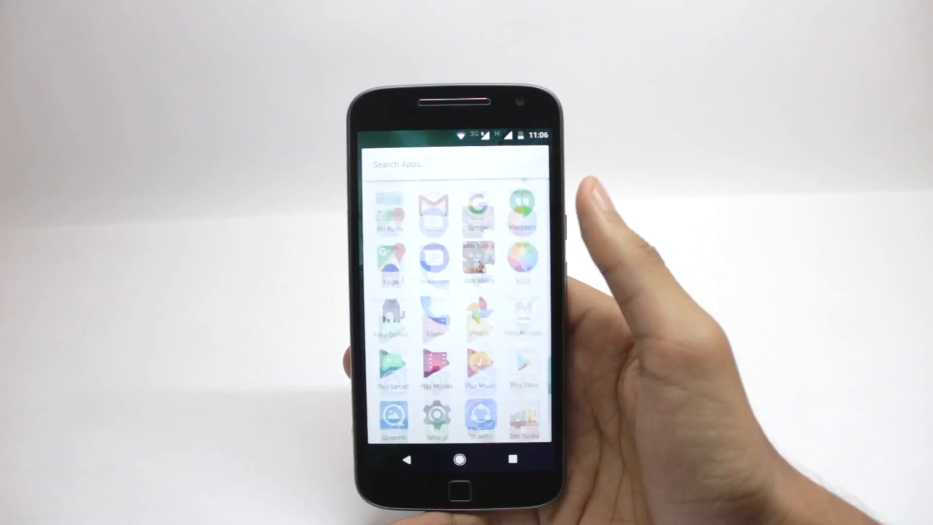
# Step: Launch Eggster, switch on the JellyBean Easter egg, and return home
pyautogui.scroll(3)
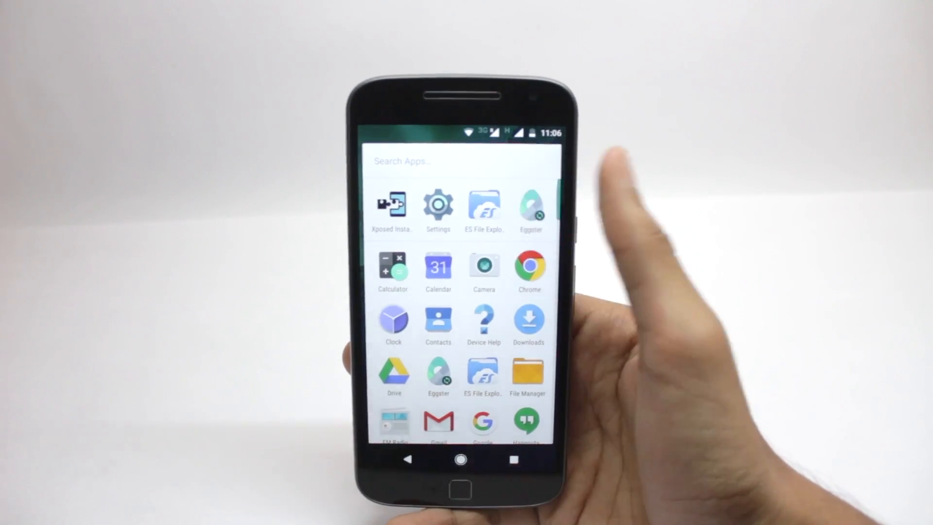
pyautogui.click(530, 207)
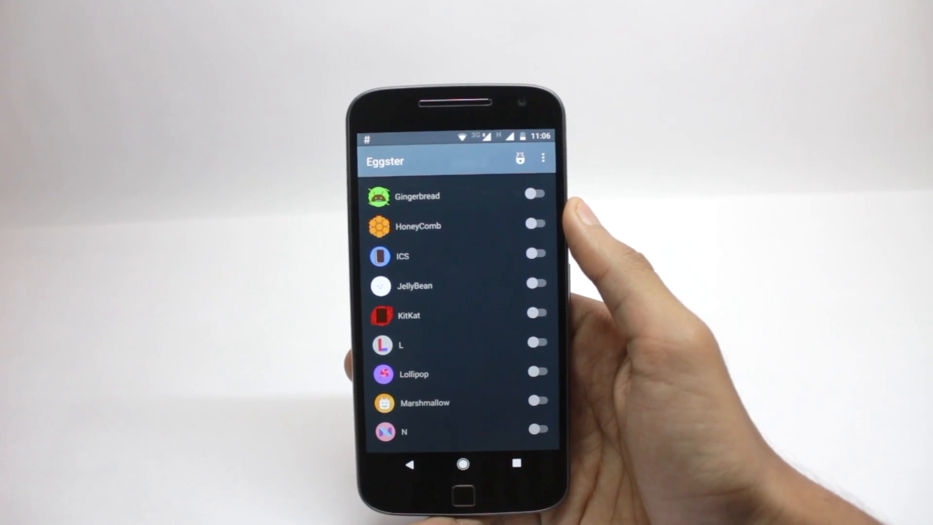
pyautogui.click(535, 284)
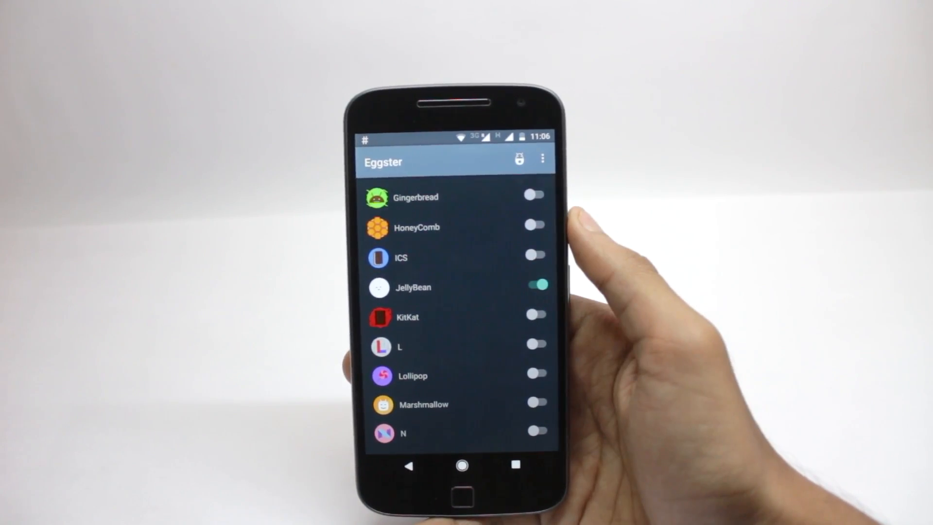
pyautogui.click(462, 465)
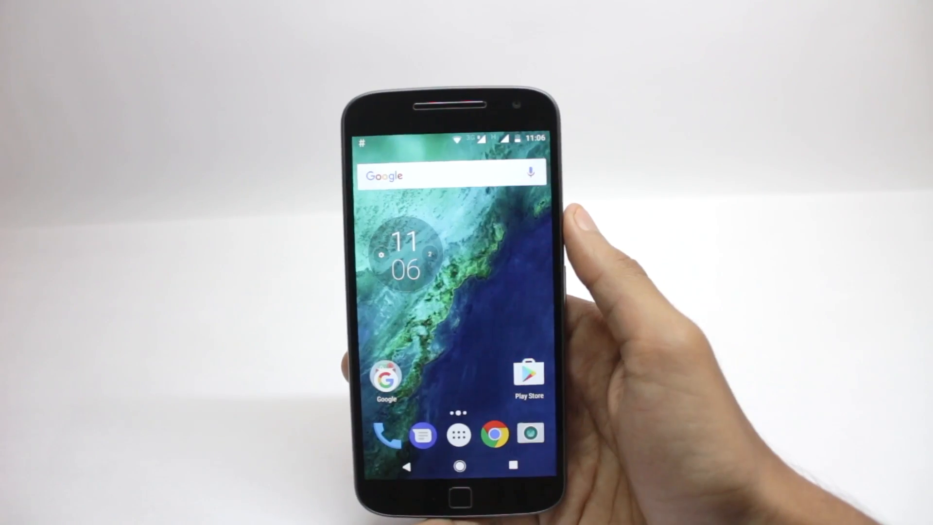